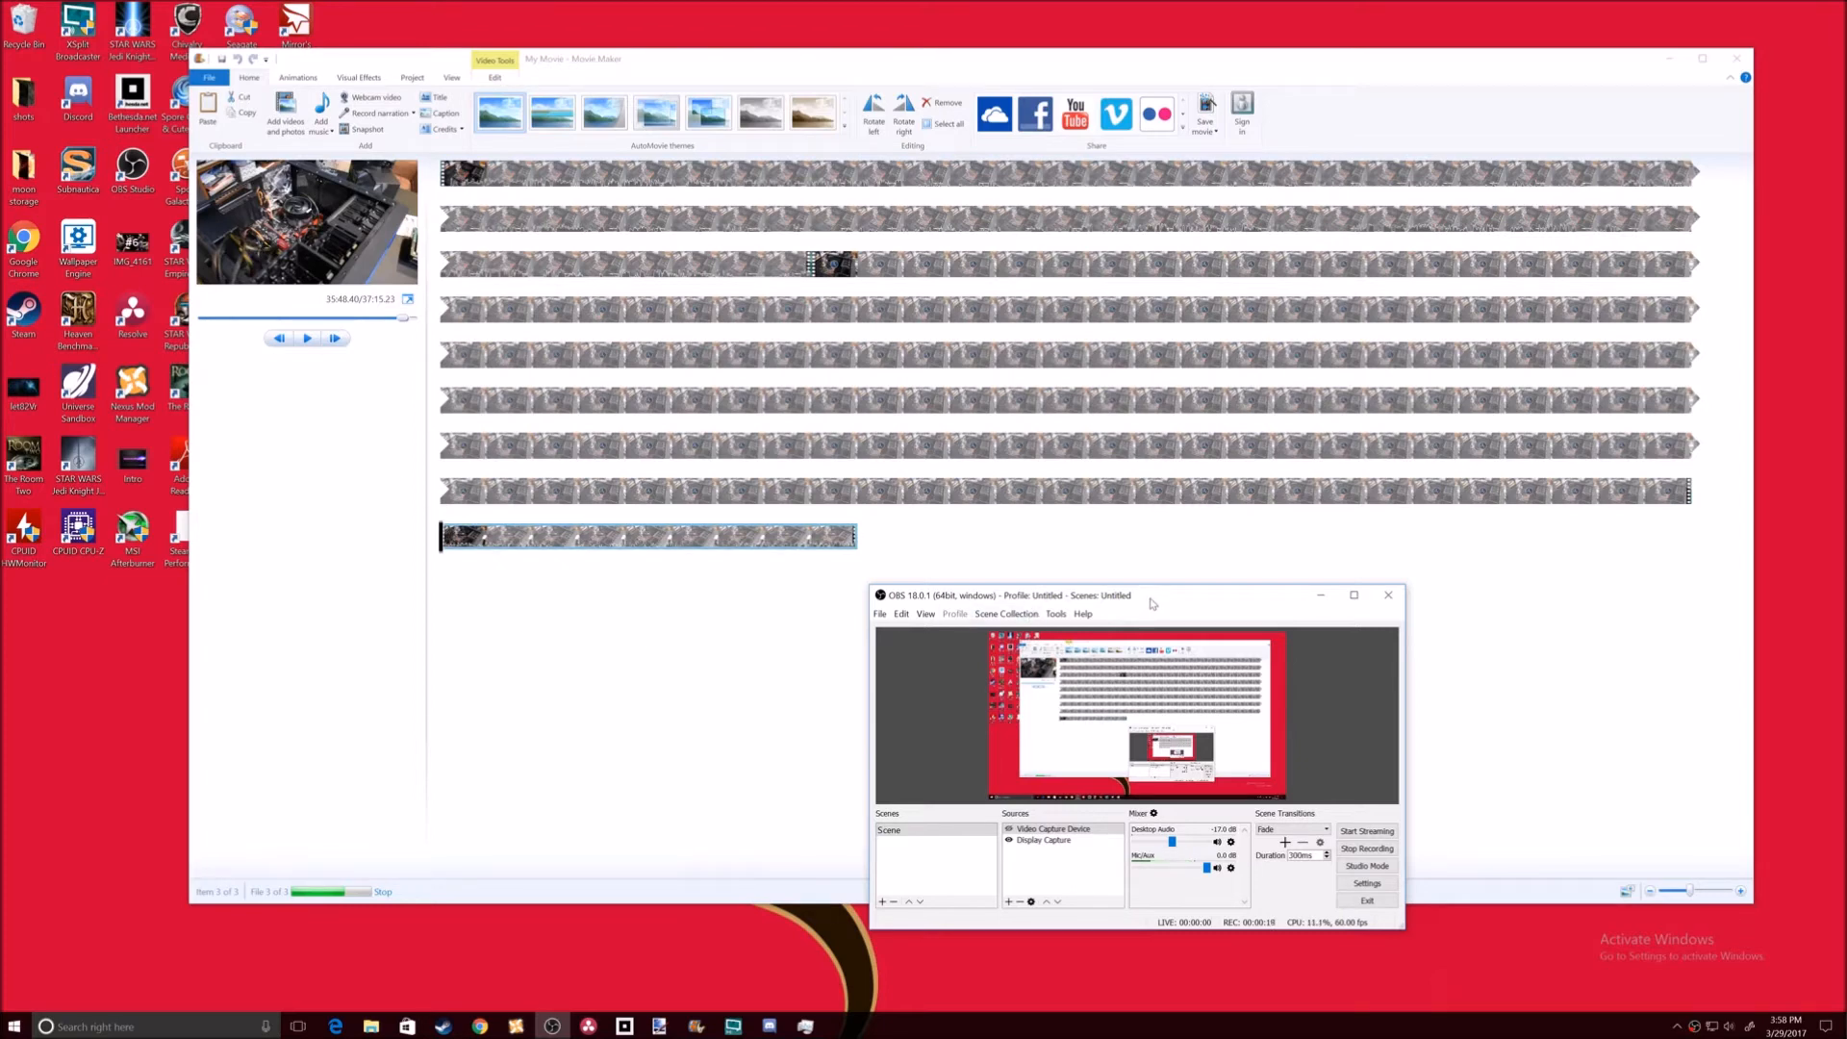
{"action": "left_click_drag", "start_coordinate": [1151, 594], "coordinate": [1162, 599]}
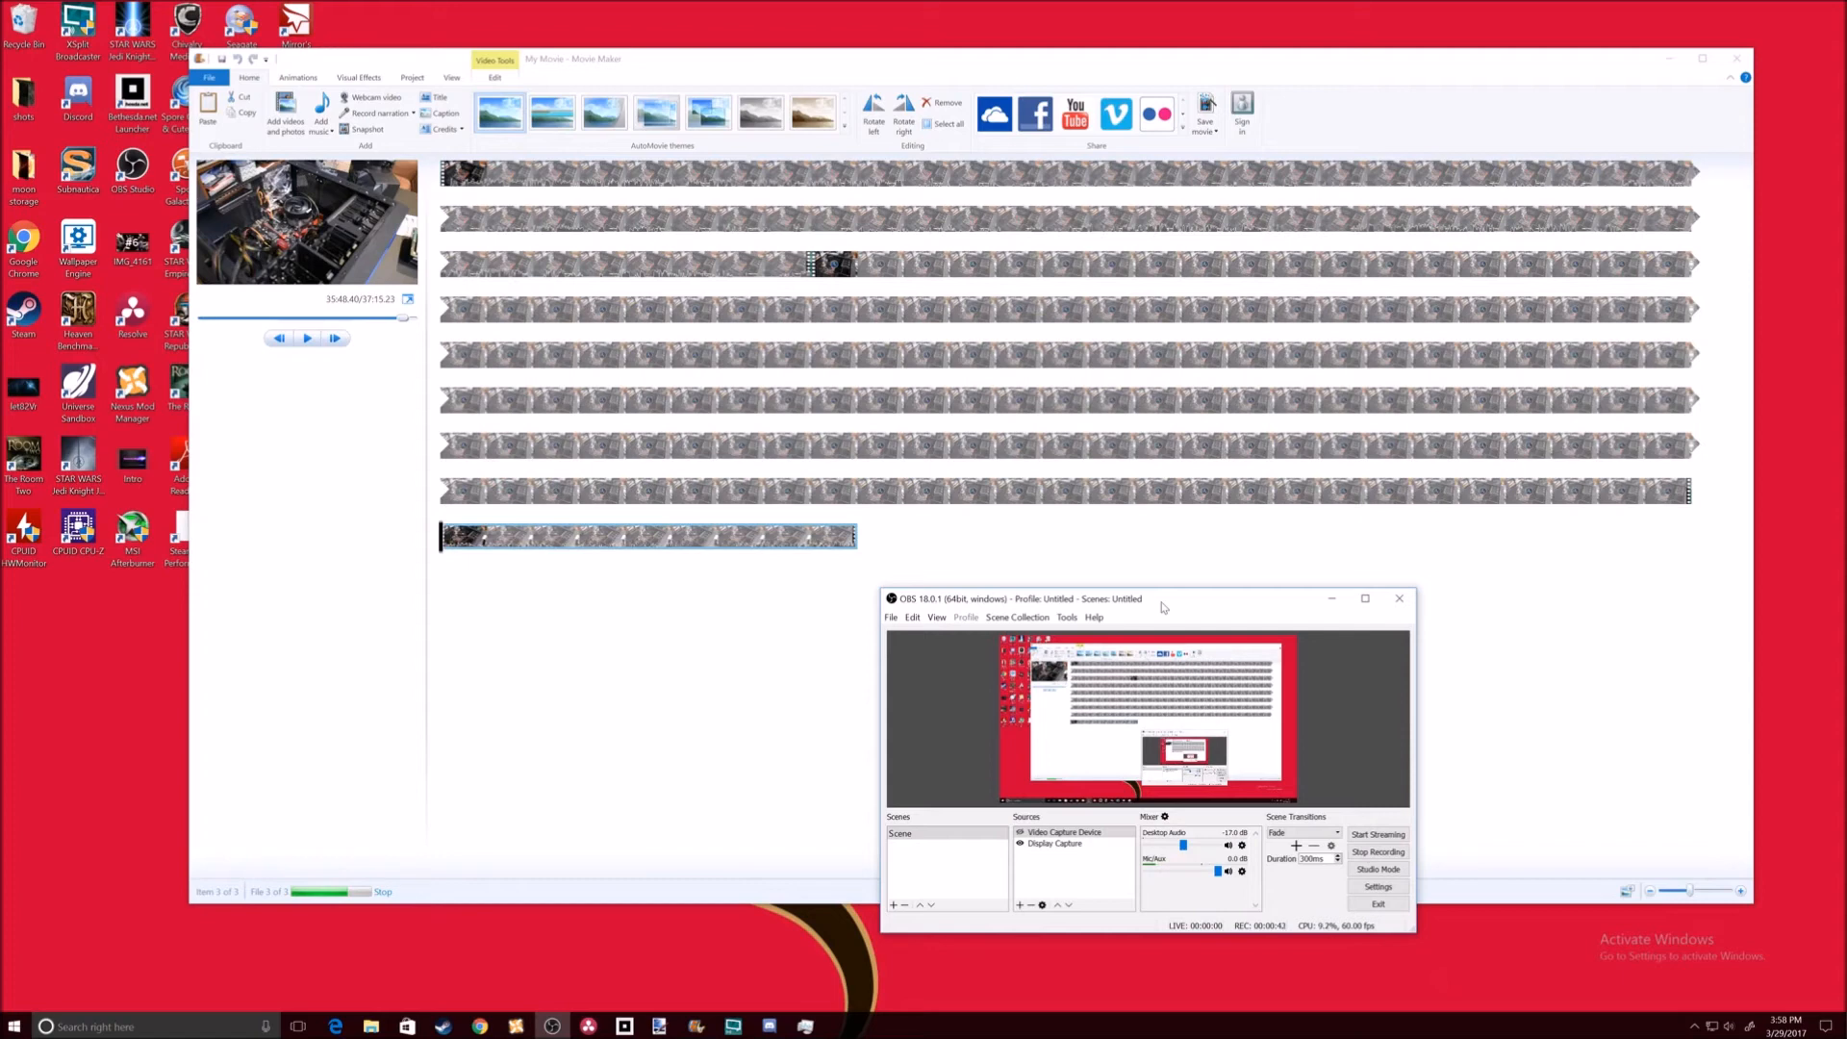
{"action": "mouse_move", "coordinate": [839, 631]}
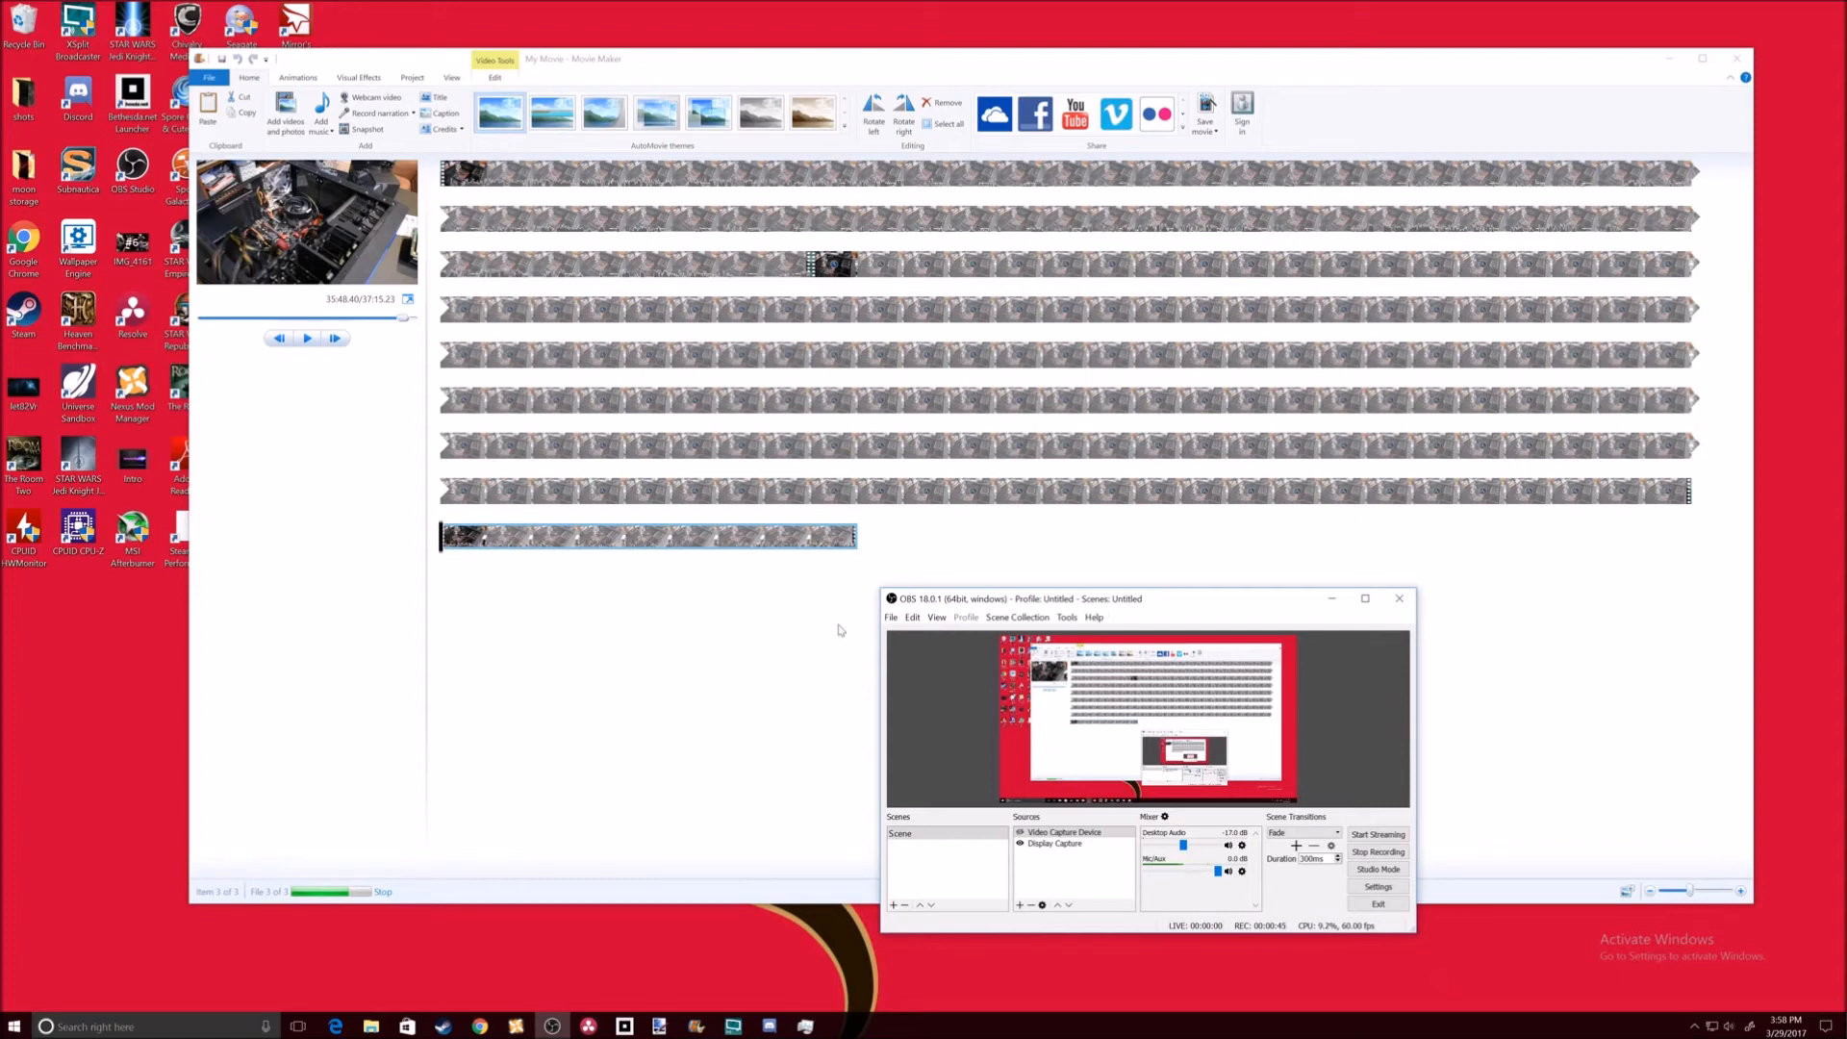
{"action": "mouse_move", "coordinate": [807, 640]}
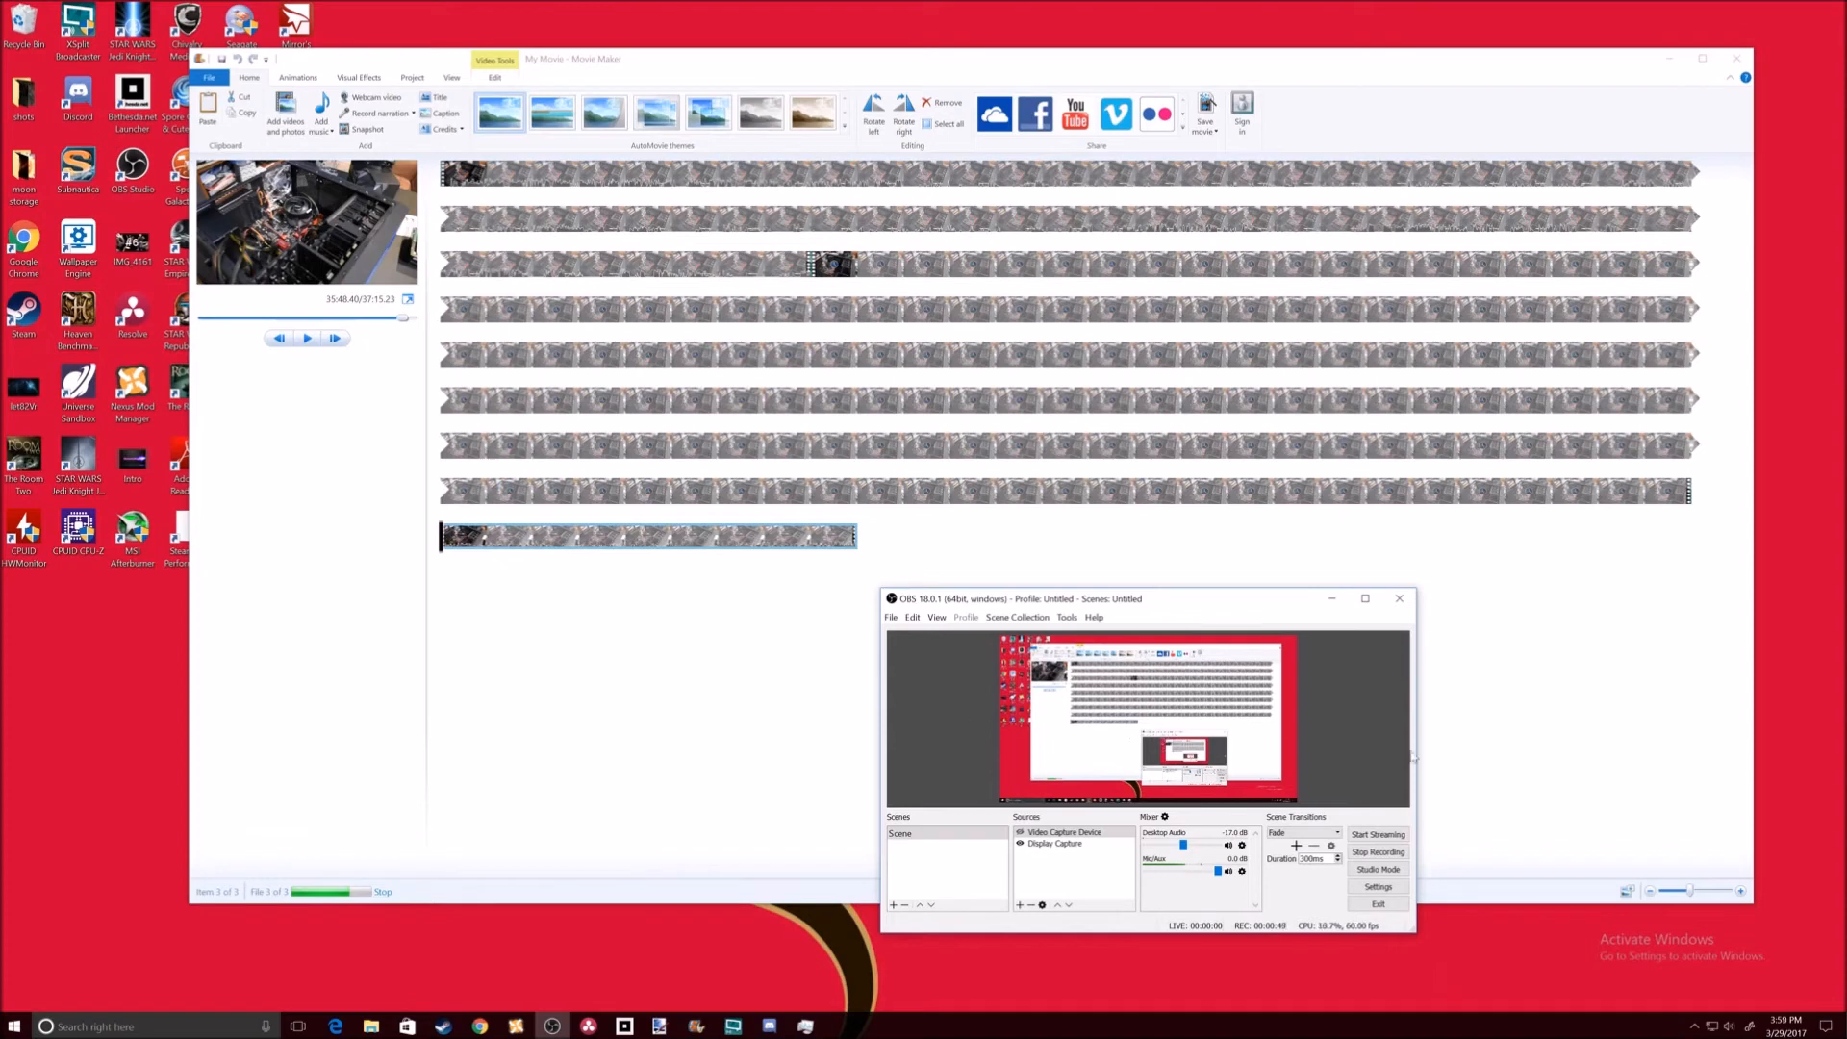
{"action": "mouse_move", "coordinate": [1445, 829]}
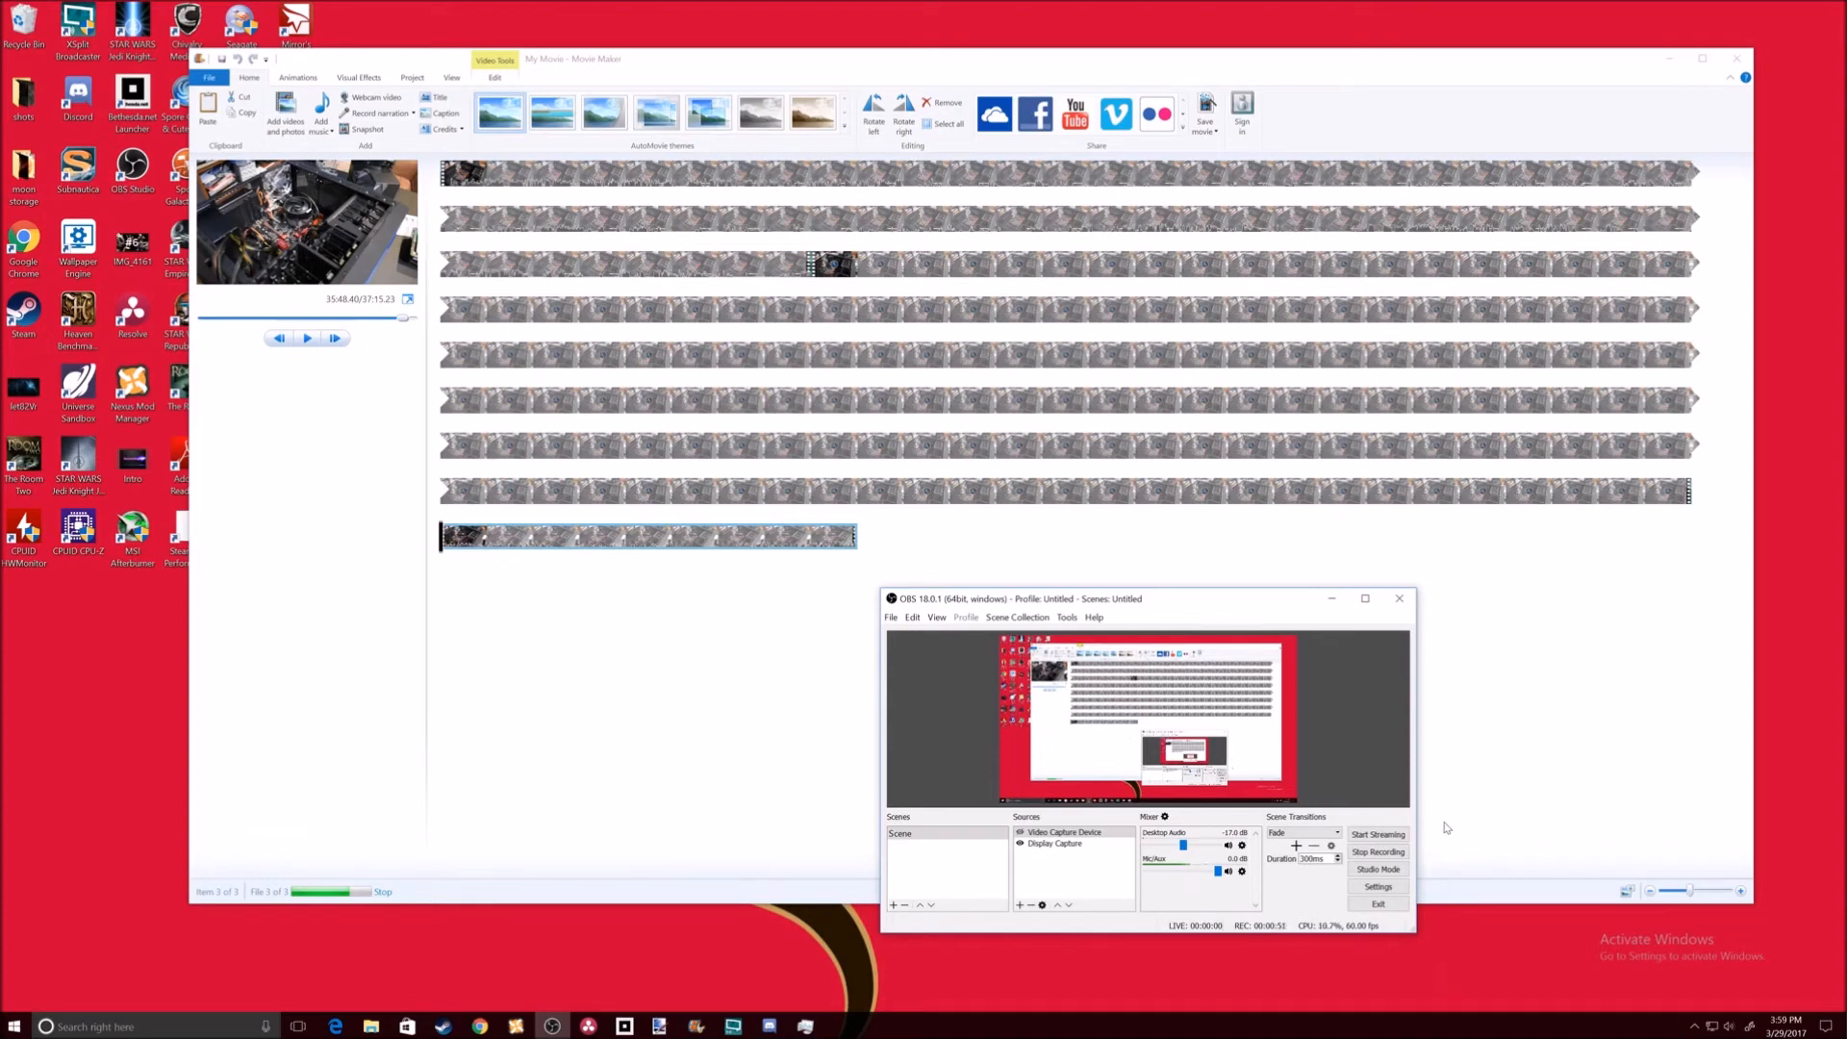